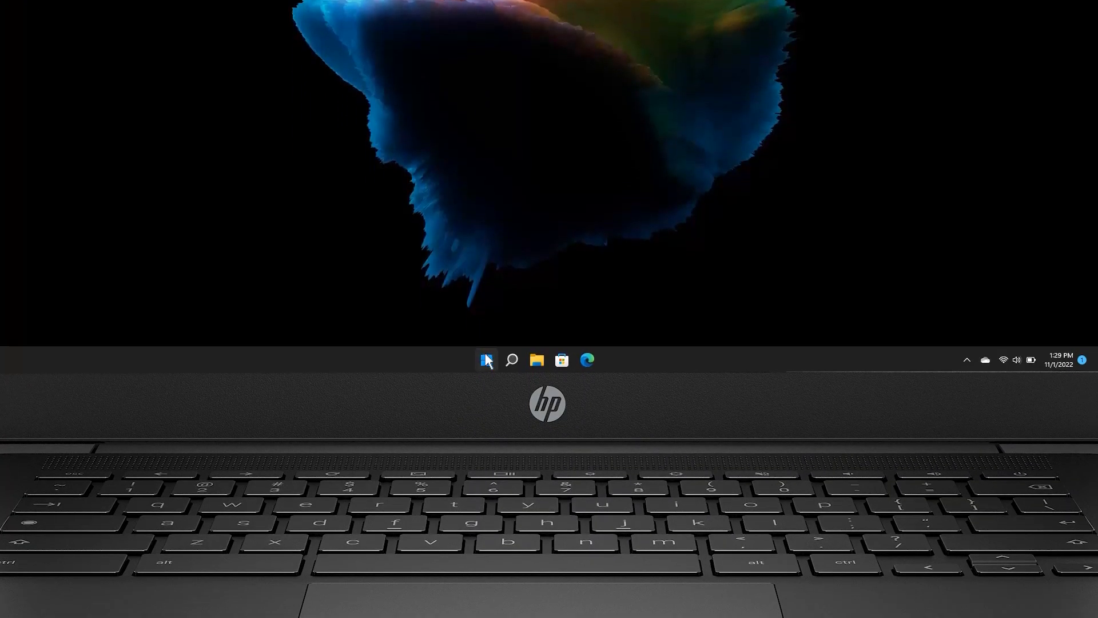
- Launch HP Smart from Windows search by searching 'Hp Smart'
click(485, 359)
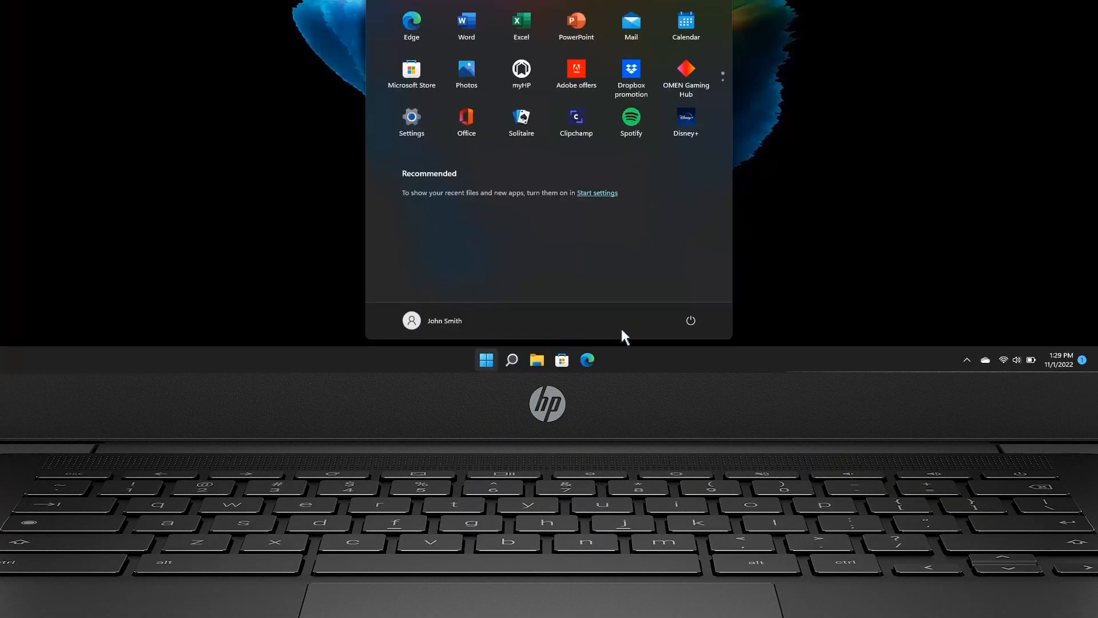
click(688, 321)
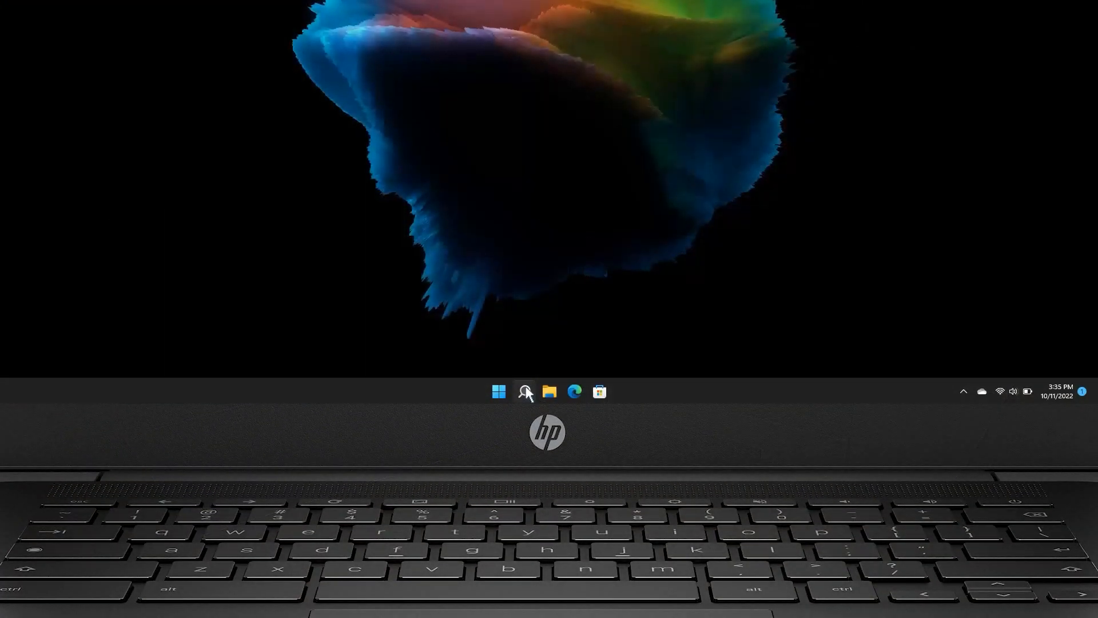
click(526, 391)
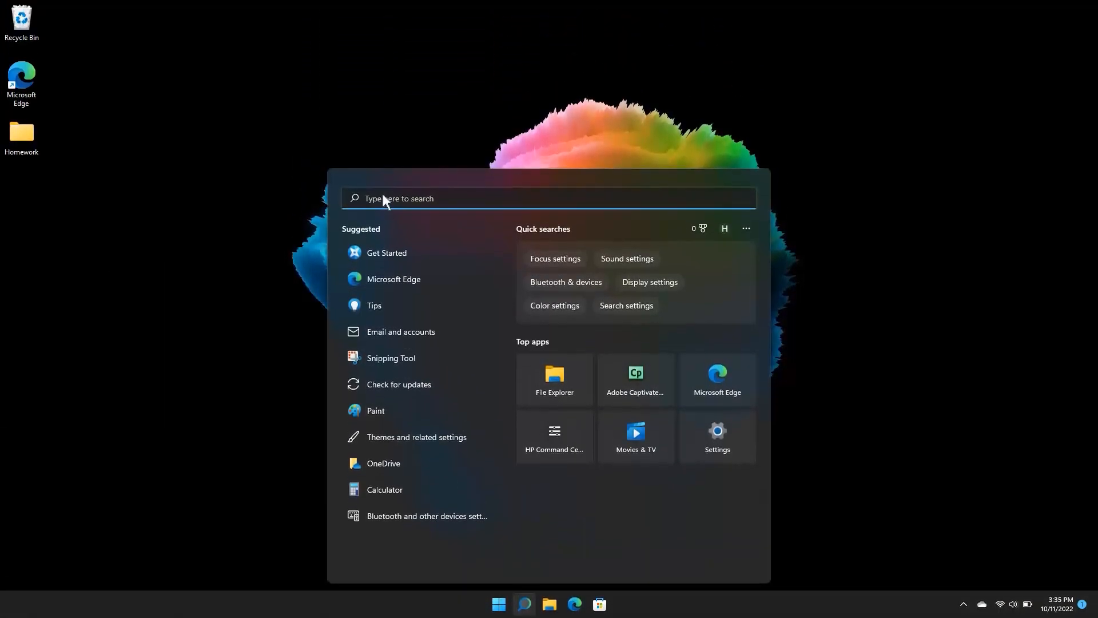
text(Hp Smart)
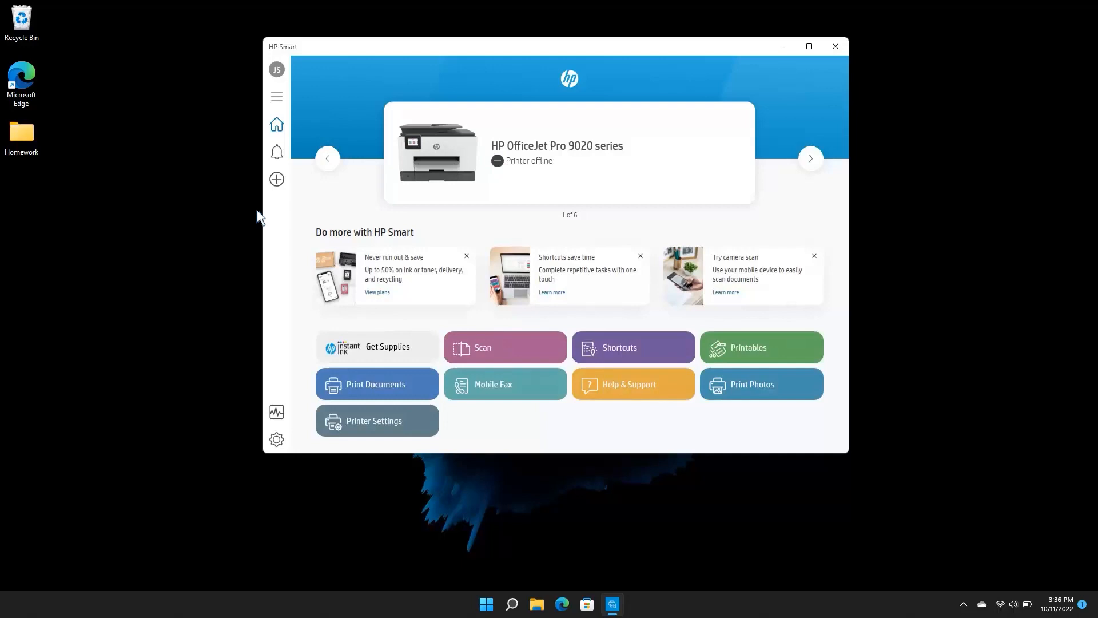
mouse_move(552, 149)
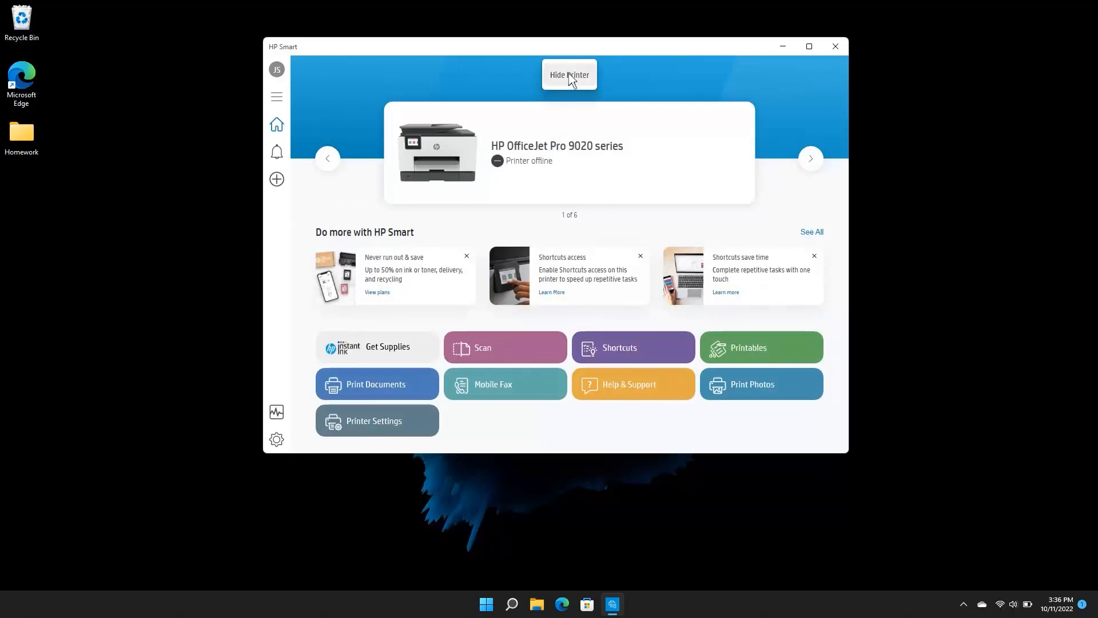
- Hide the offline OfficeJet Pro 9020 series printer and confirm
click(569, 76)
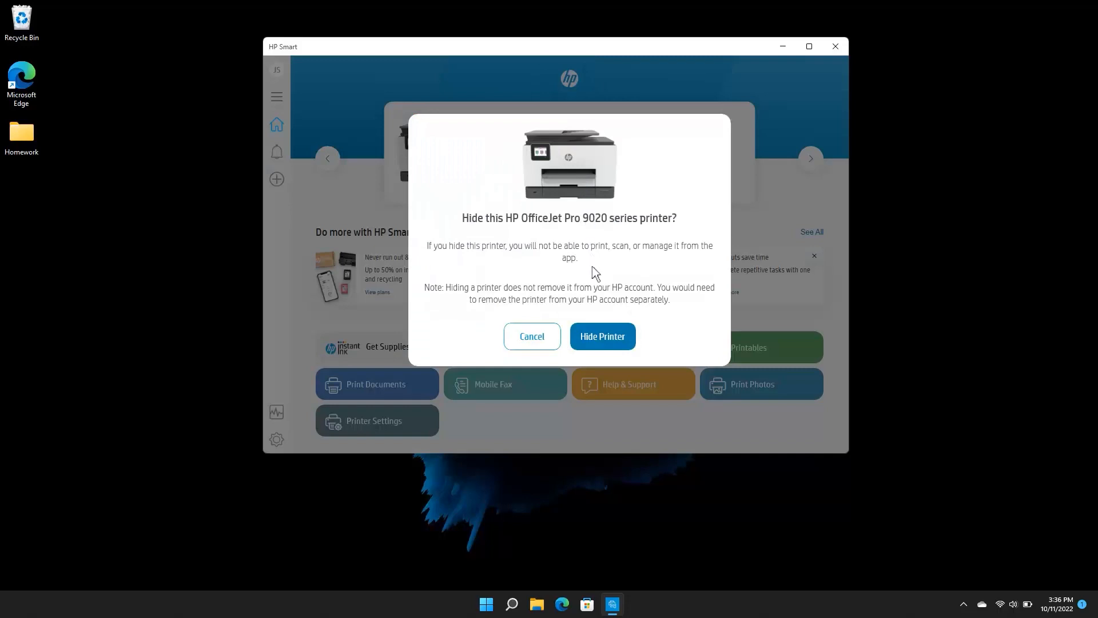
click(531, 336)
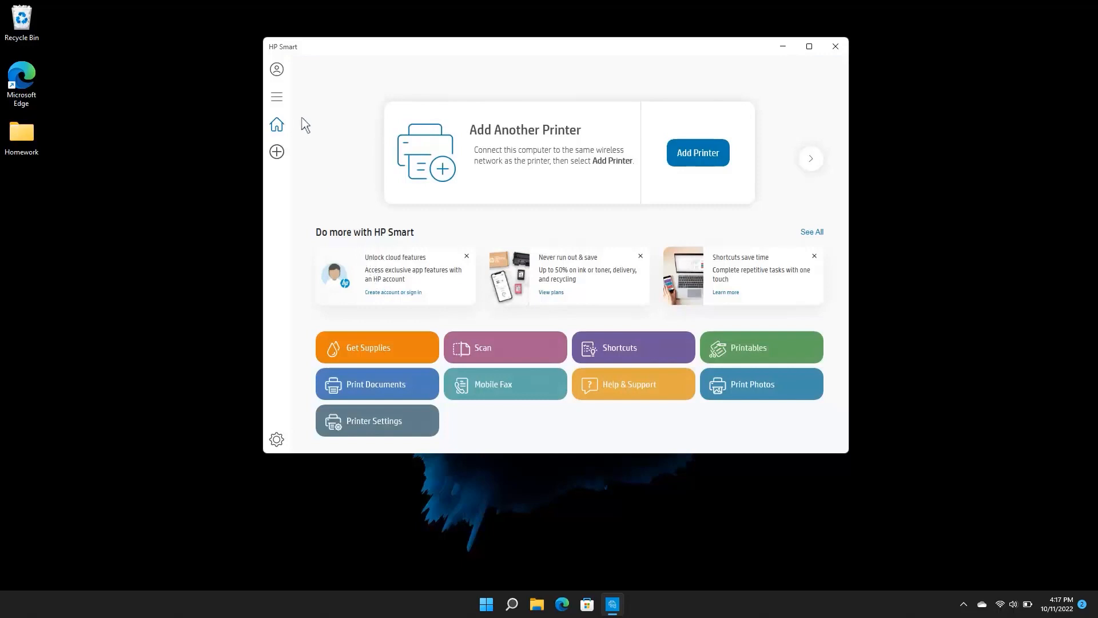
click(276, 70)
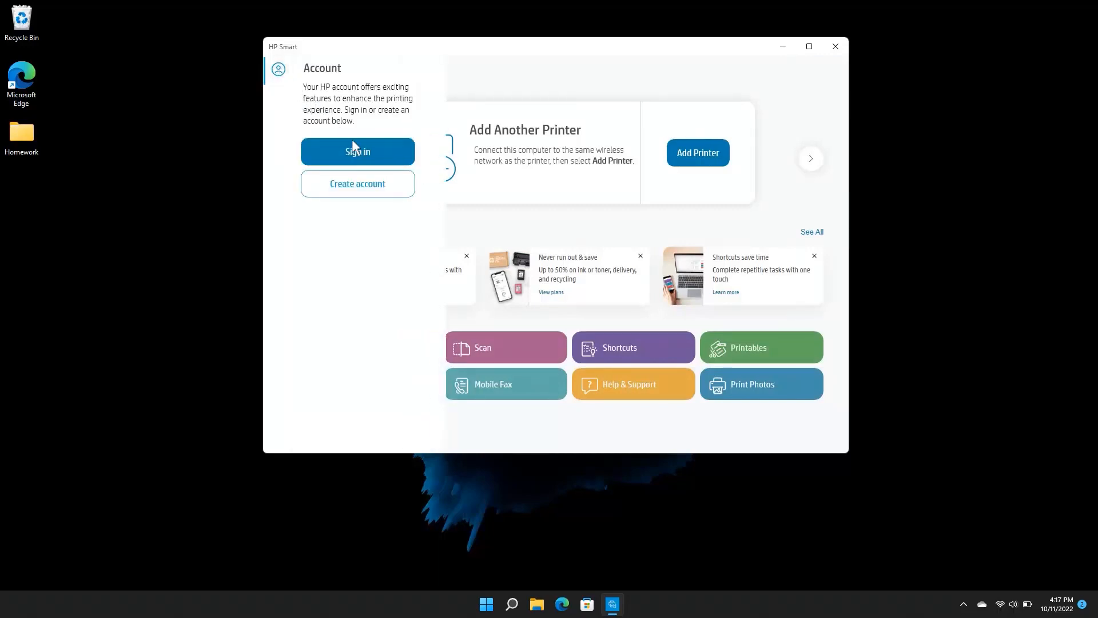
click(357, 152)
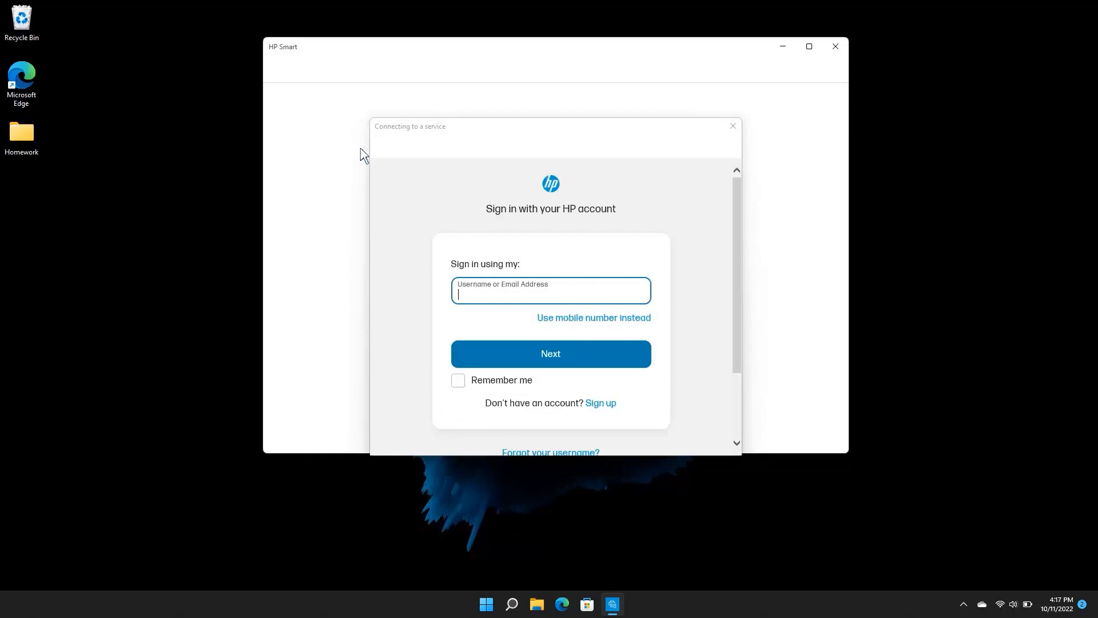
text(Johnsmith@)
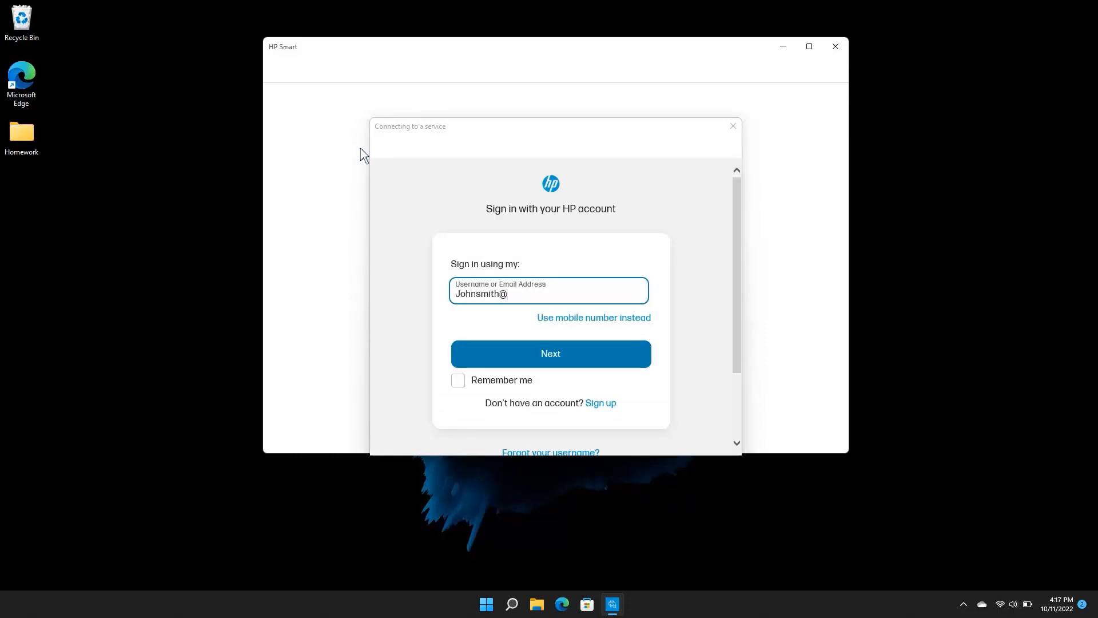
text(domain.com)
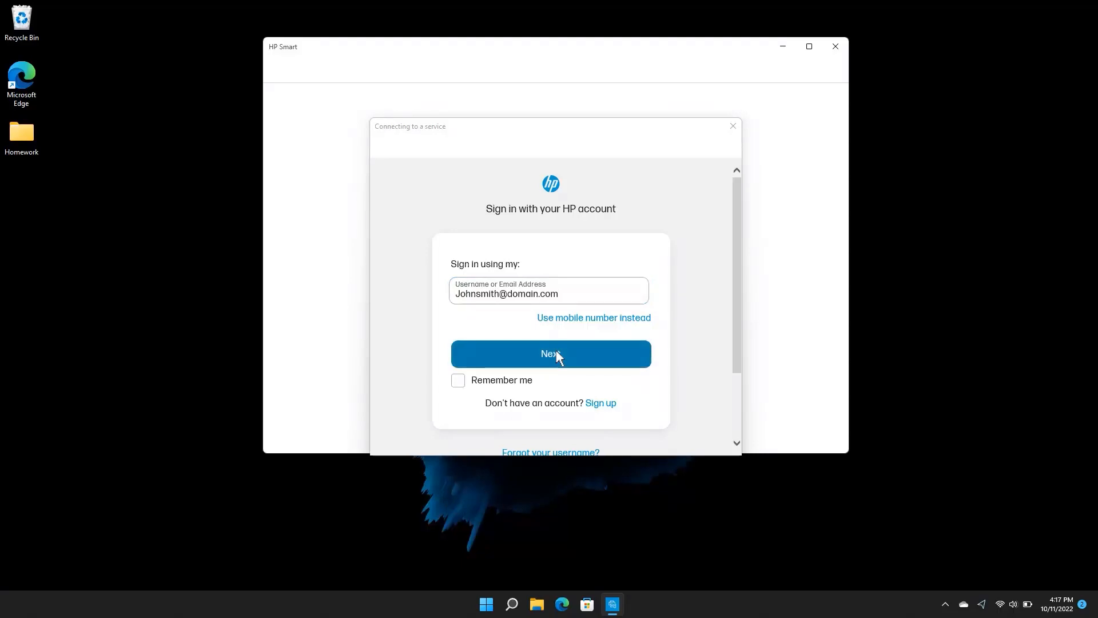
click(550, 354)
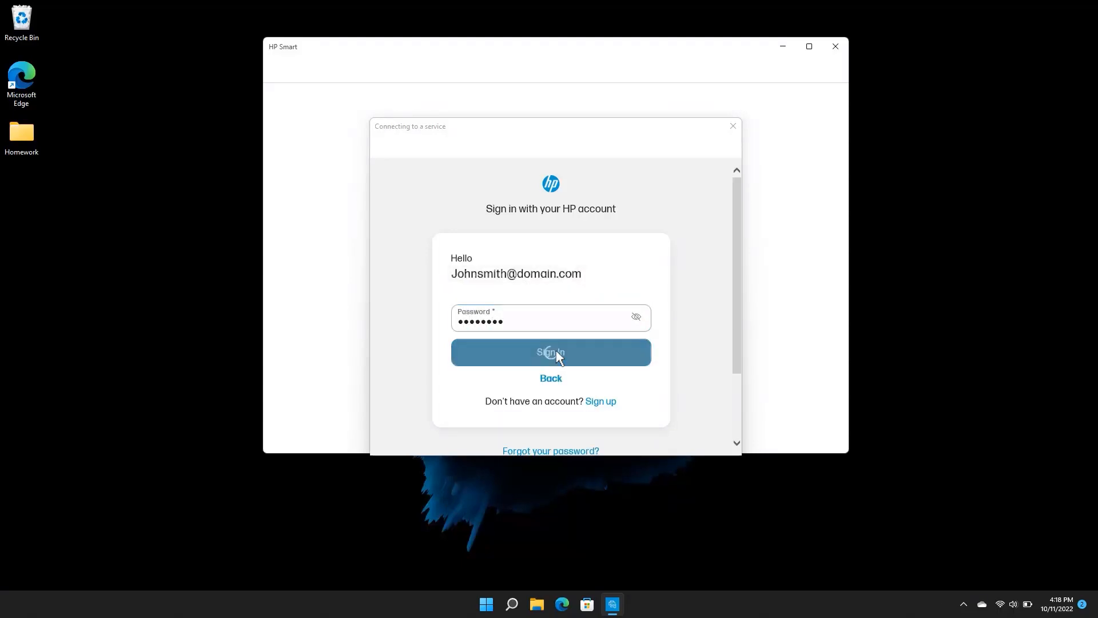
click(550, 351)
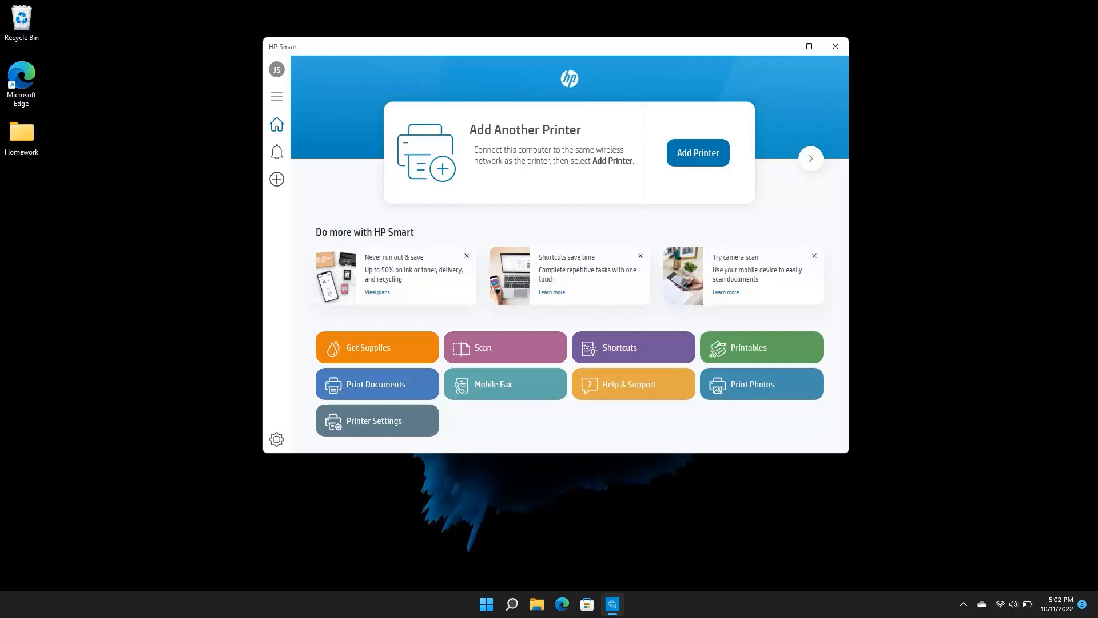
mouse_move(482, 155)
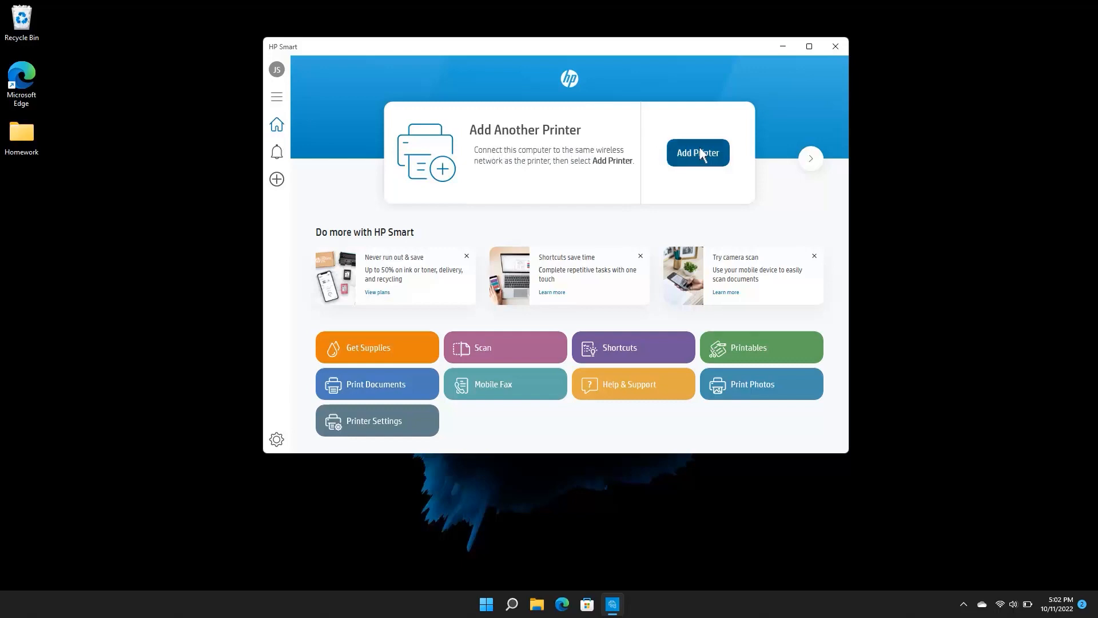
- Add the found HP OfficeJet Pro 9020 and complete its Wi-Fi setup until Ready
click(697, 152)
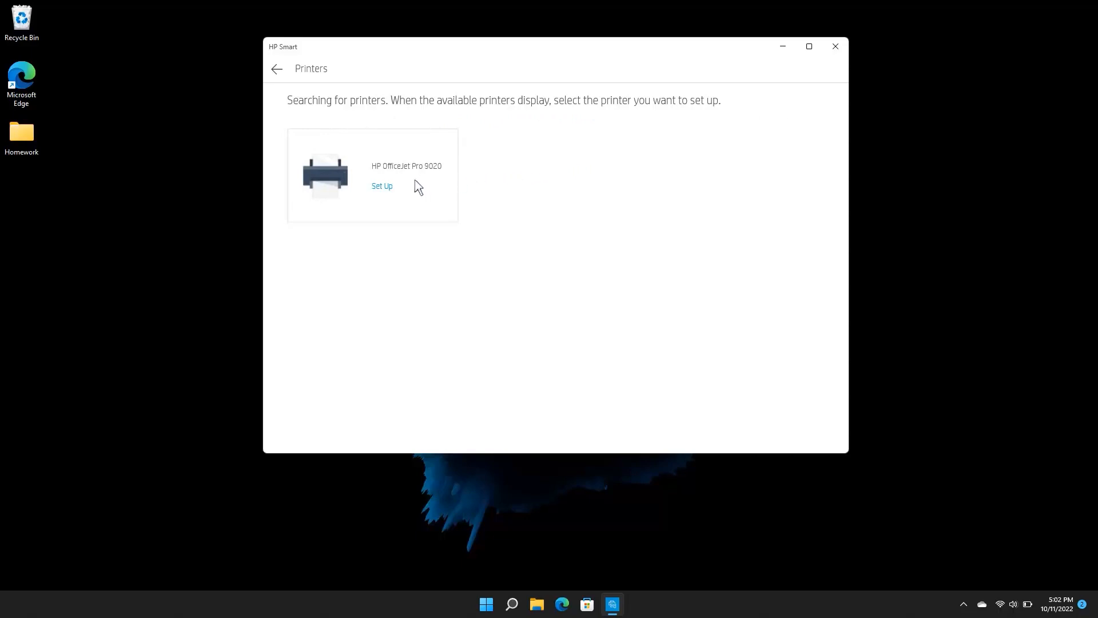
click(382, 185)
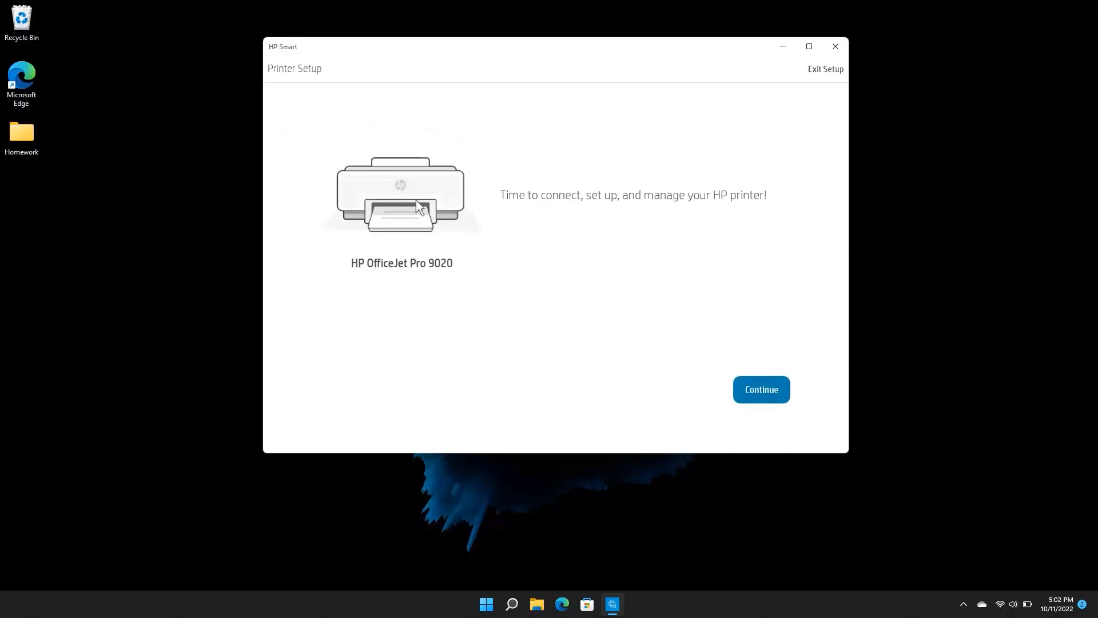
click(761, 389)
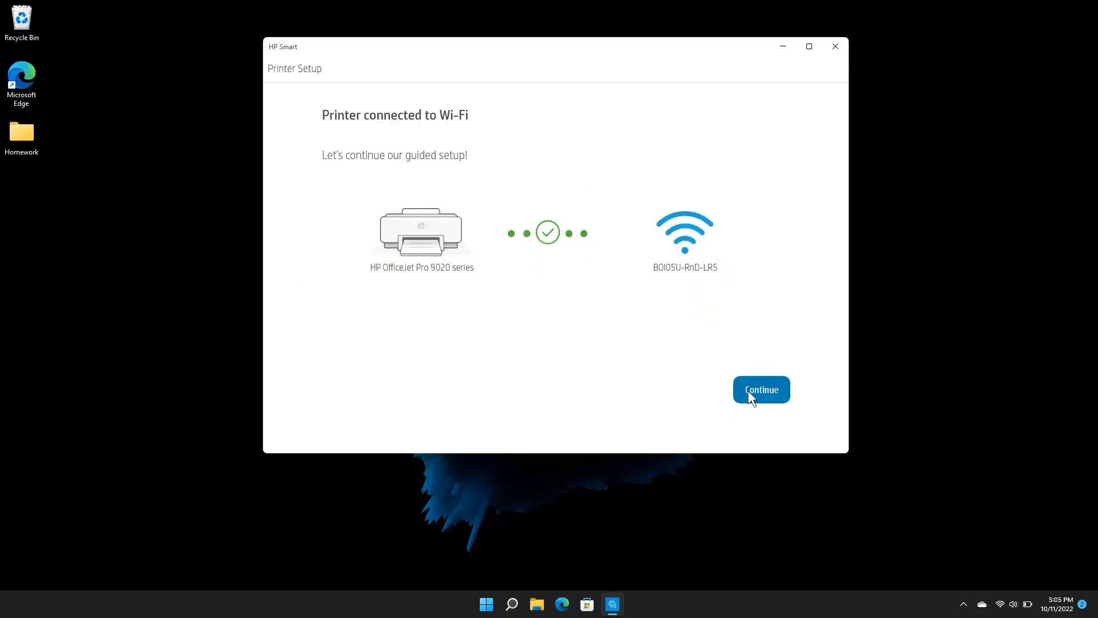
click(761, 389)
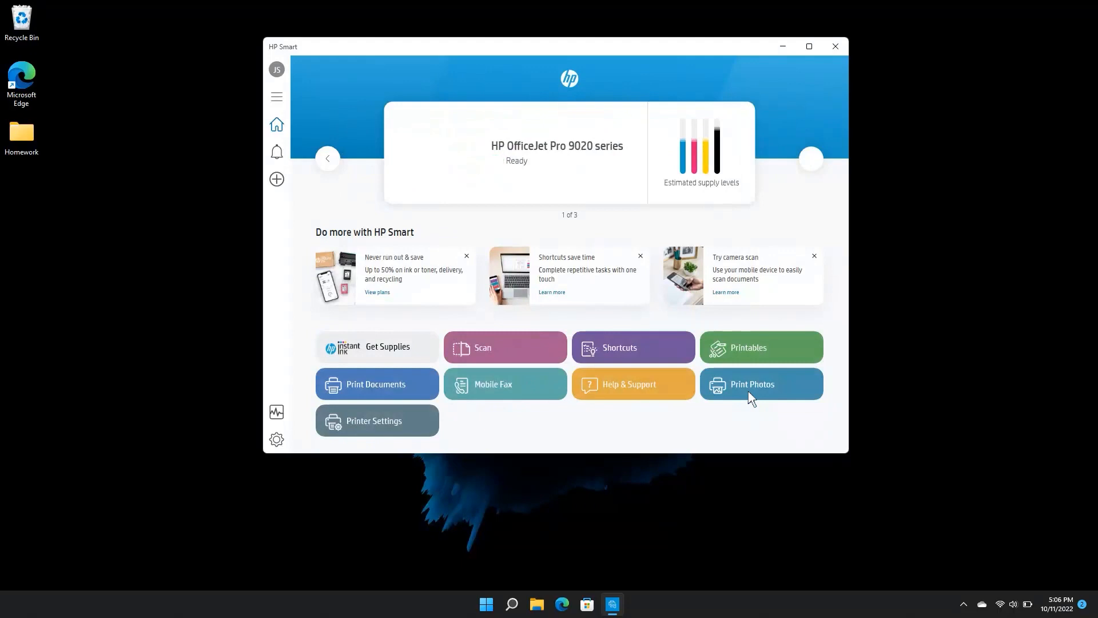